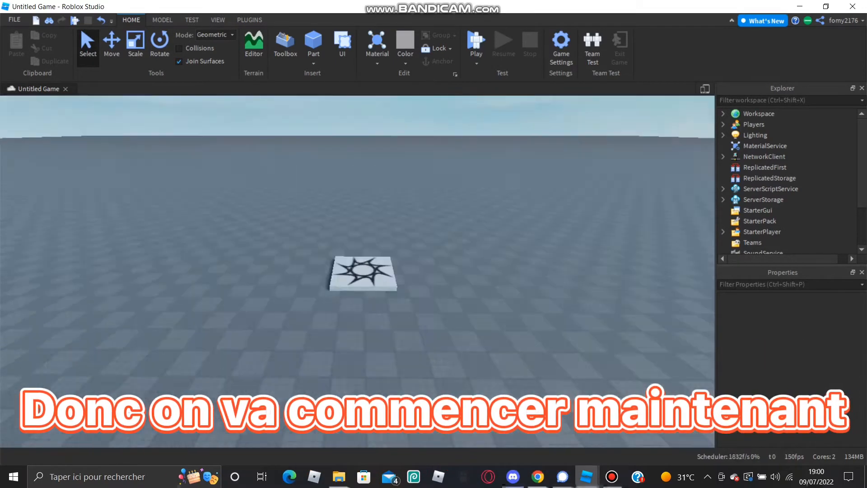
Step: Show the Monetization page of Game Settings with its empty Badges list
{"action": "left_click", "coordinate": [561, 45]}
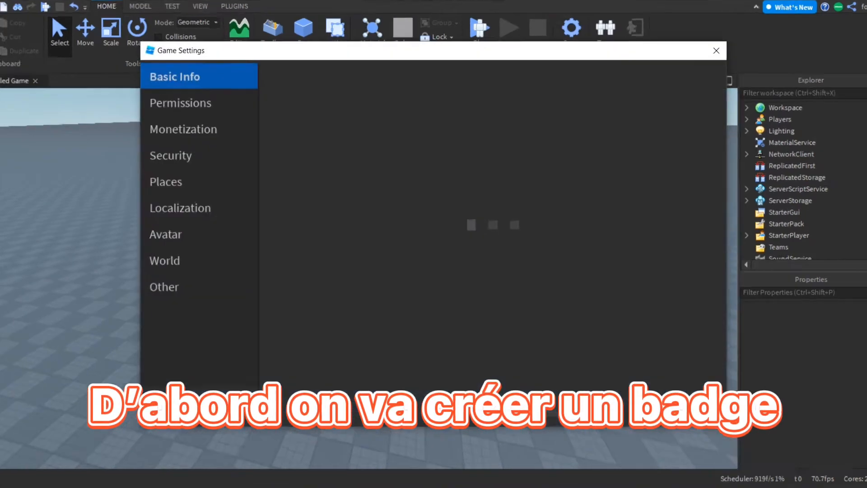
{"action": "left_click", "coordinate": [183, 129]}
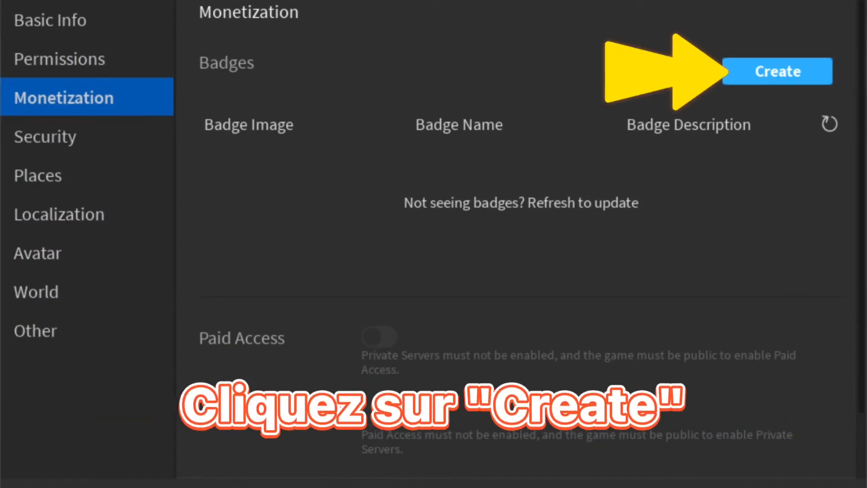
Step: Create a new badge with the Donation image and a typed name, then reach its preview page
{"action": "left_click", "coordinate": [777, 71]}
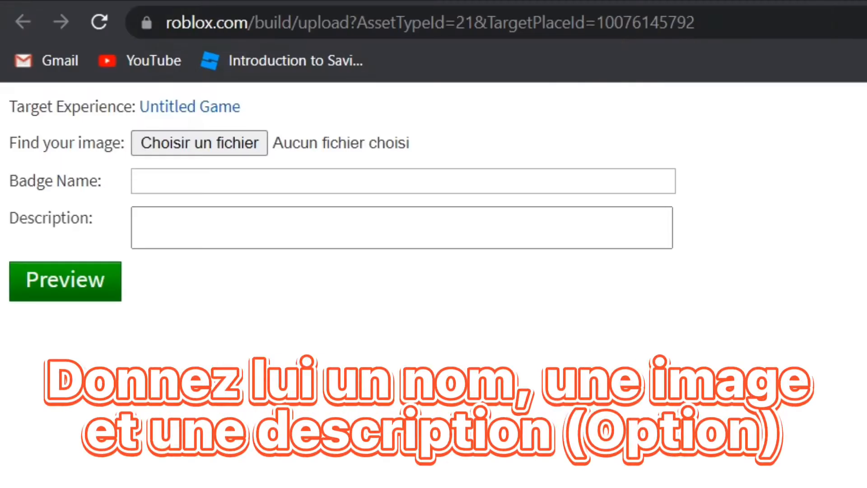
{"action": "type", "text": "Tuto YTB"}
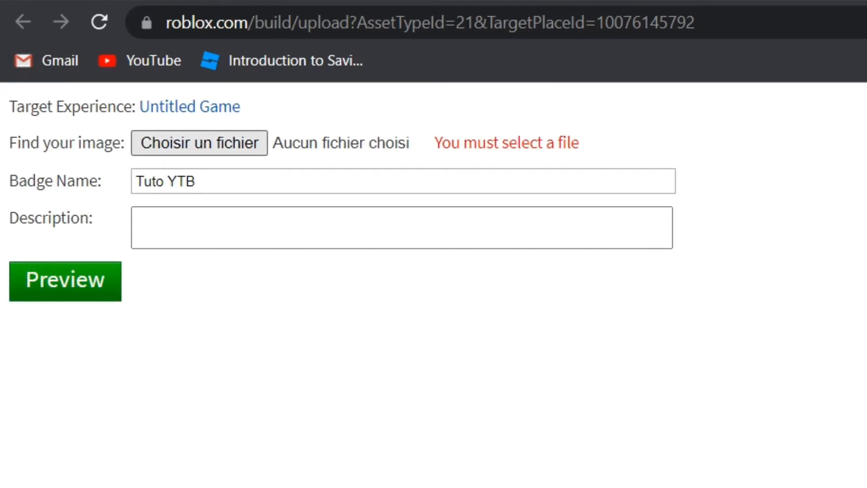
{"action": "left_click", "coordinate": [199, 143]}
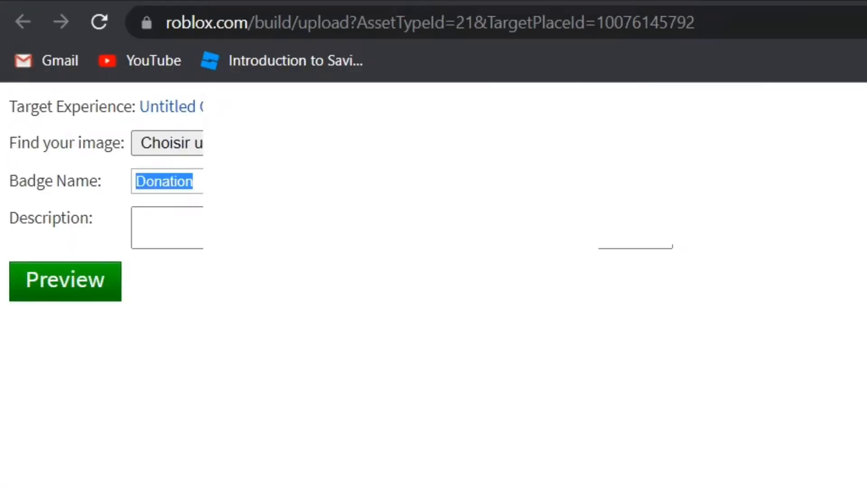
{"action": "left_click", "coordinate": [198, 143]}
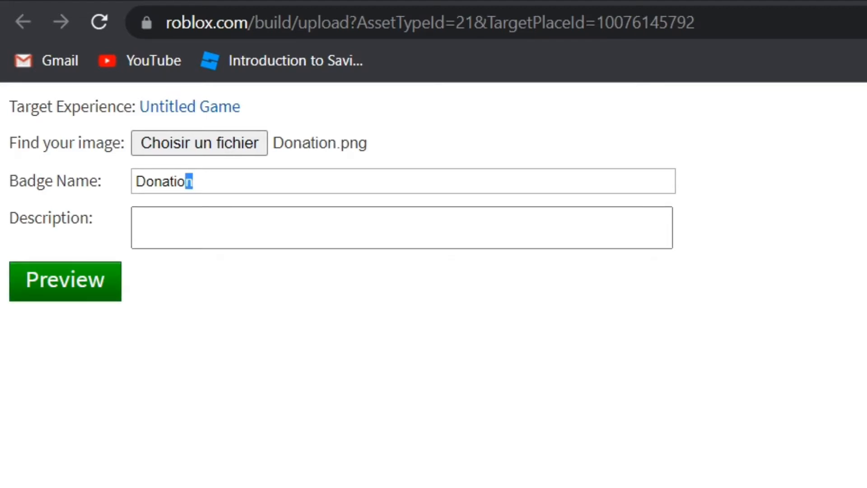
{"action": "type", "text": "Tuto"}
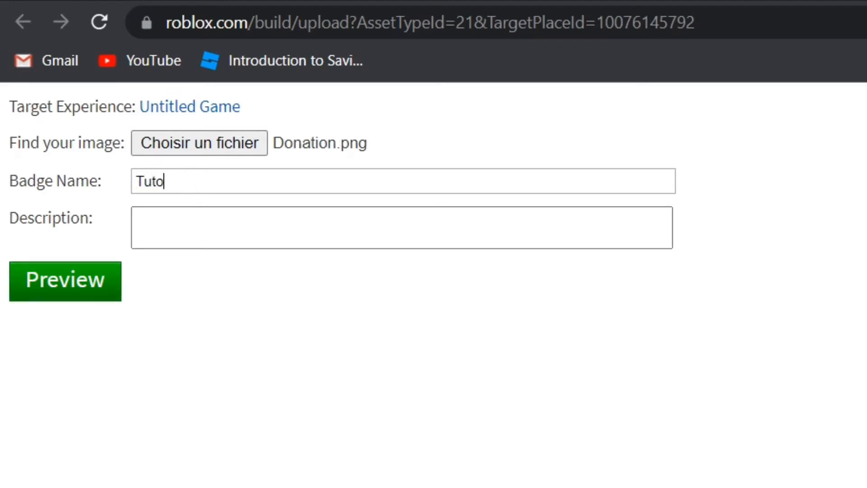
{"action": "left_click", "coordinate": [65, 280]}
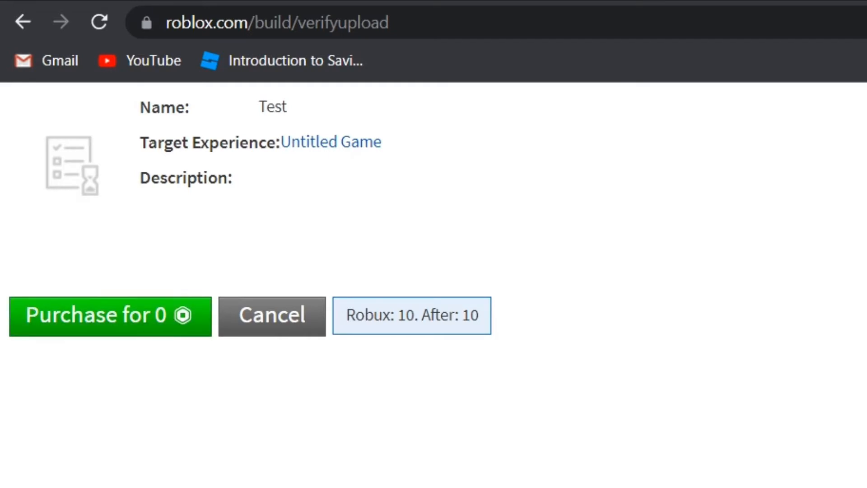
Step: Confirm the free 0-Robux upload so the Test badge is created
{"action": "left_click", "coordinate": [110, 316]}
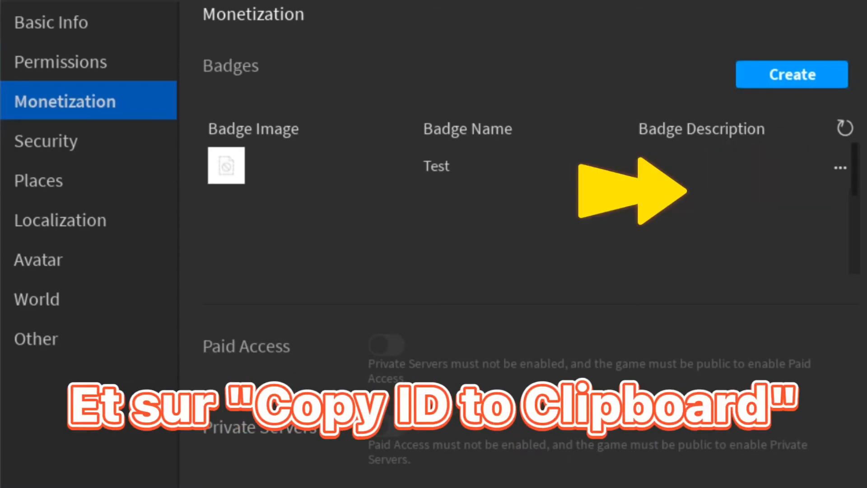
Step: Copy the Test badge's ID and add a new Script under ServerScriptService
{"action": "left_click", "coordinate": [839, 167]}
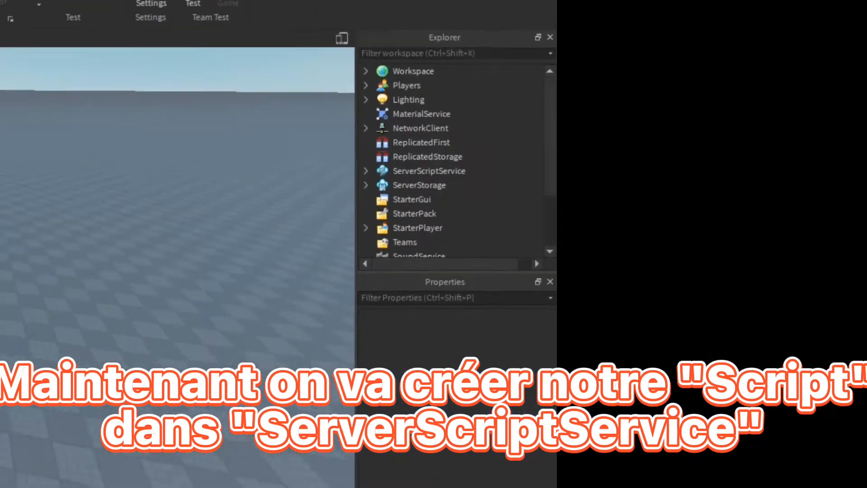
{"action": "left_click", "coordinate": [428, 171]}
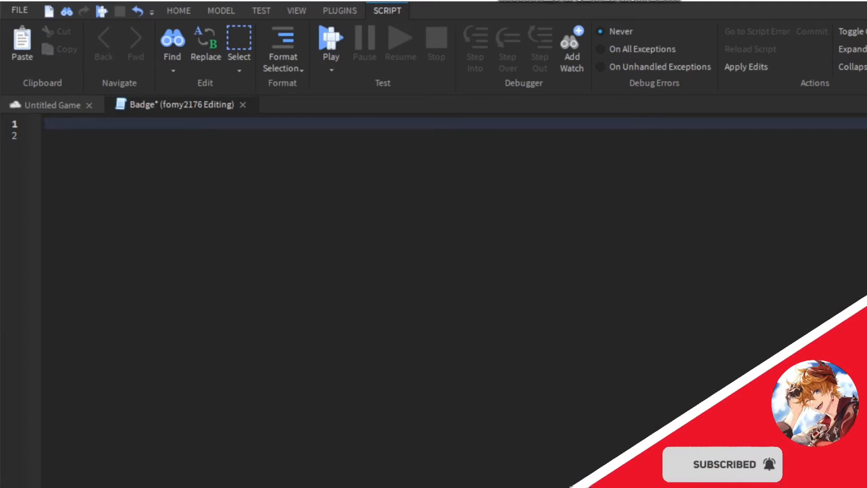
Step: Write line 1 as local BadgeService = game:GetService("BadgeService") and move to line 3
{"action": "type", "text": "local"}
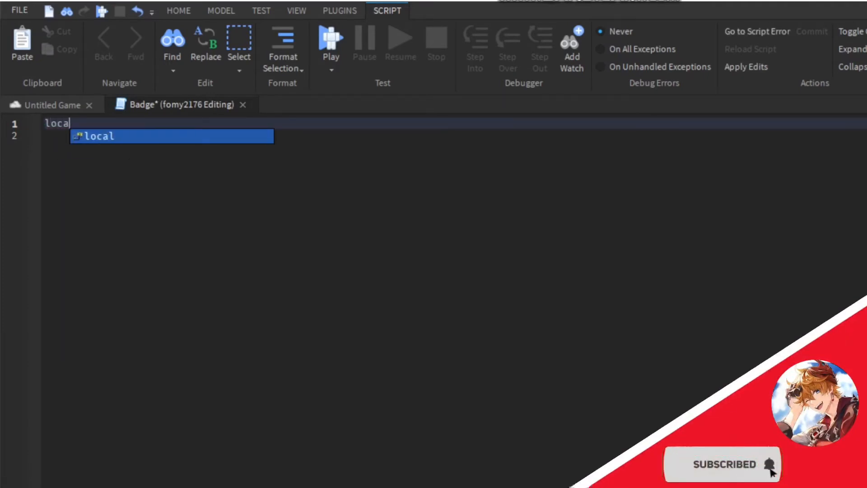
{"action": "type", "text": "Badge"}
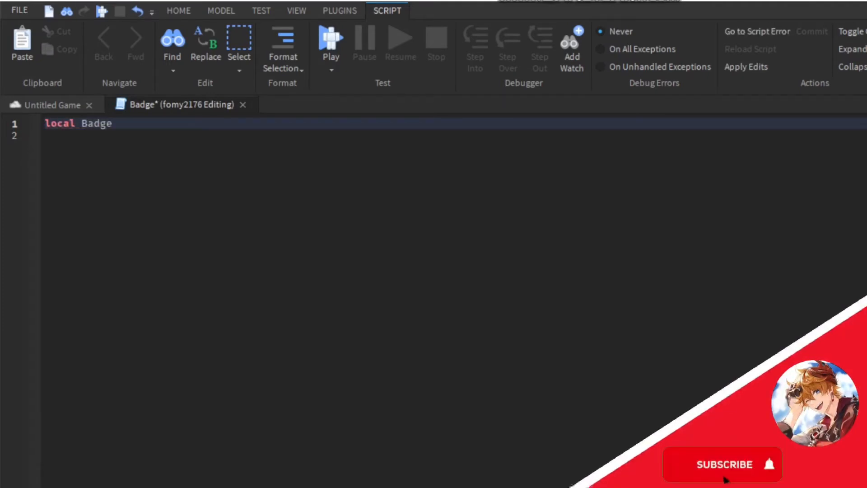
{"action": "type", "text": "Service"}
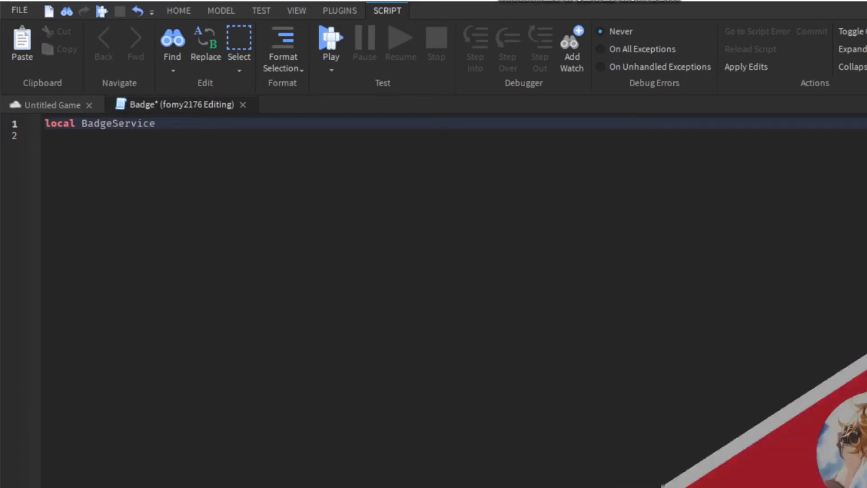
{"action": "type", "text": "="}
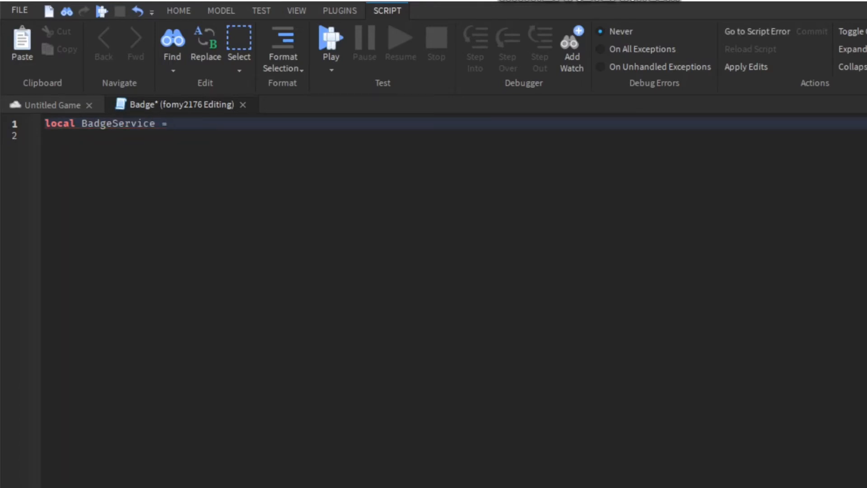
{"action": "type", "text": "game:GetService(\""}
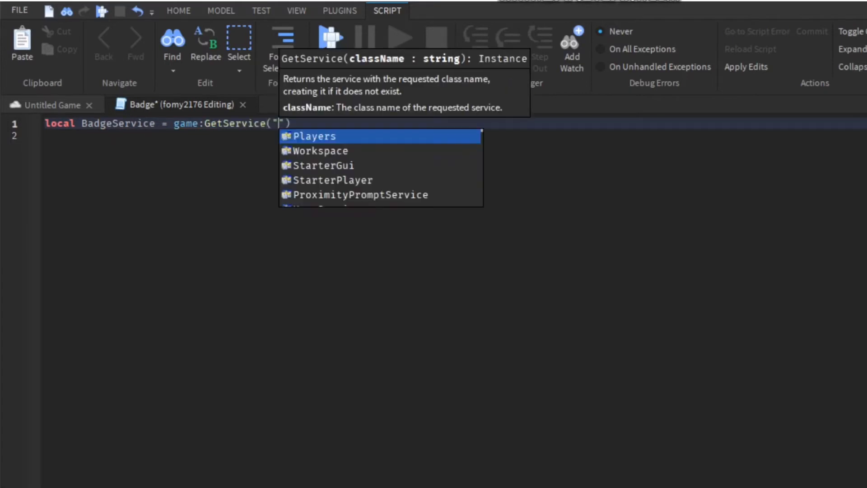
{"action": "type", "text": "BadgeService"}
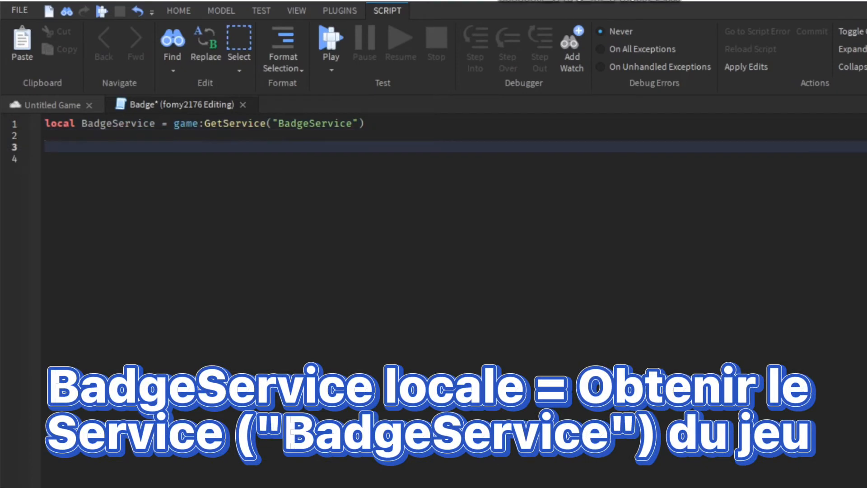
{"action": "left_click", "coordinate": [47, 145]}
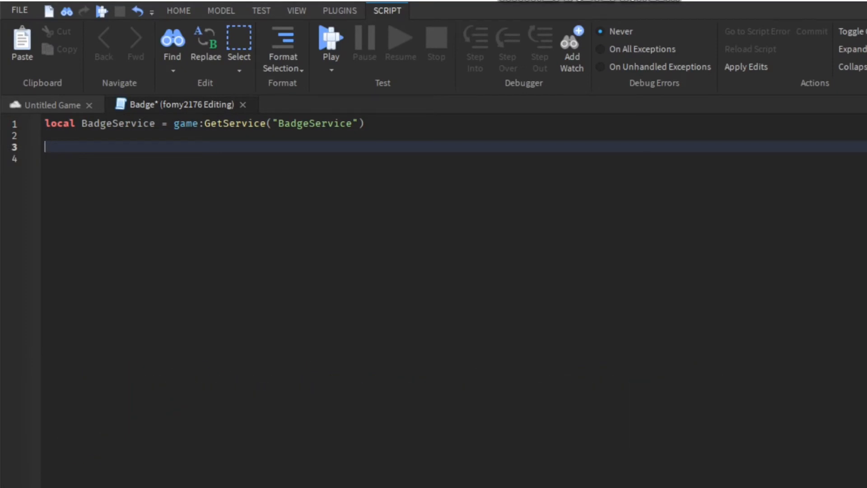
Step: Write game.Players.PlayerAdded:Connect(function() with its body starting BadgeService:AwardBadge
{"action": "type", "text": "game.Players"}
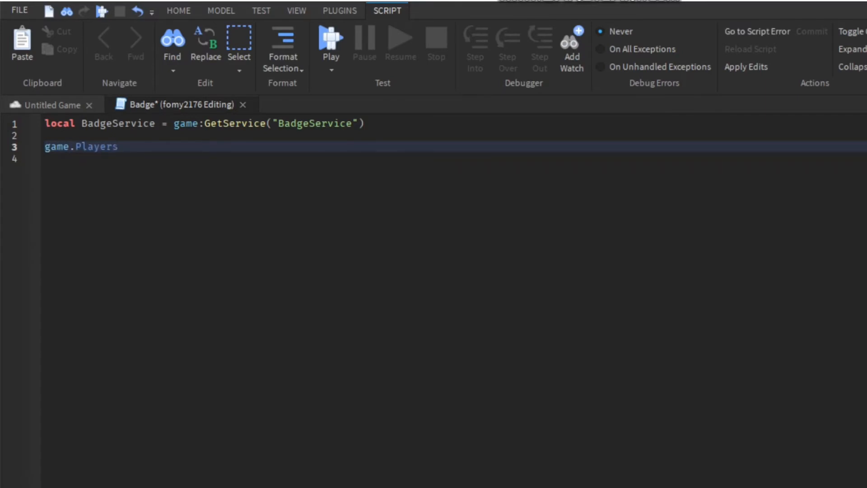
{"action": "type", "text": ".PlayerAdded"}
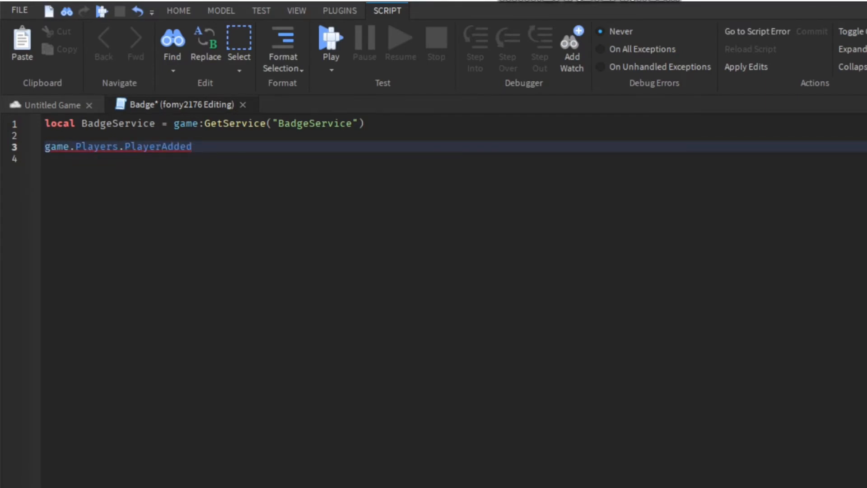
{"action": "type", "text": ":Connect(d"}
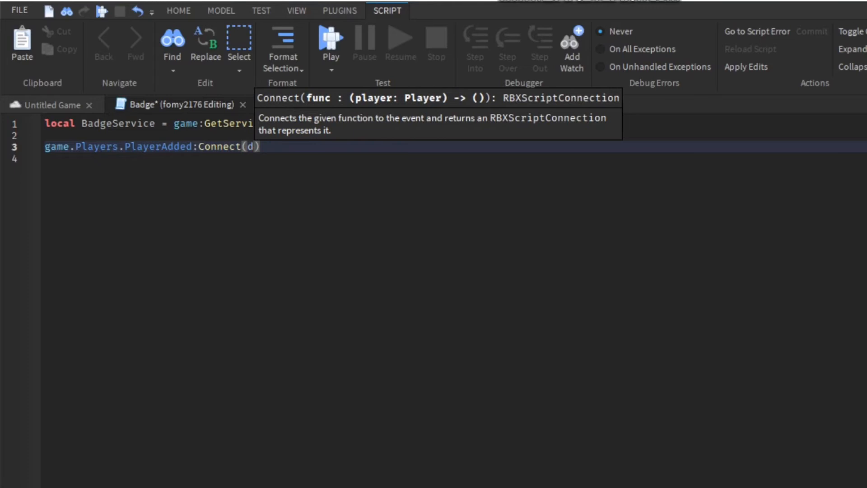
{"action": "type", "text": "function("}
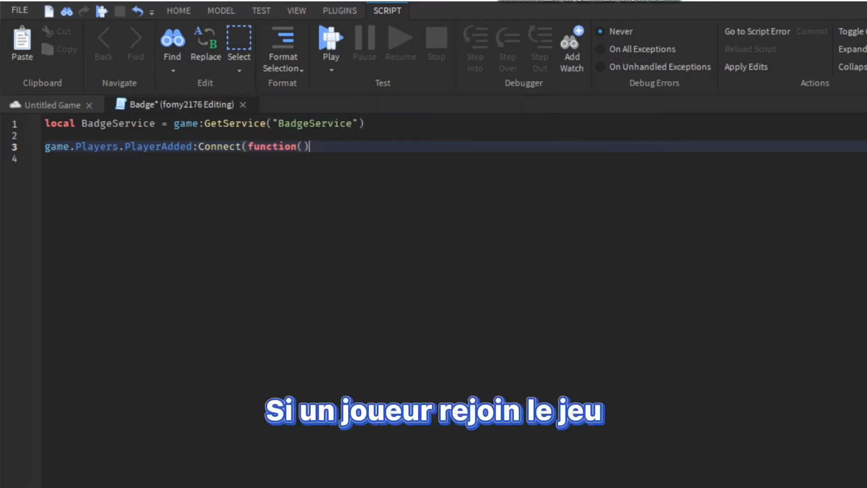
{"action": "key", "text": "enter"}
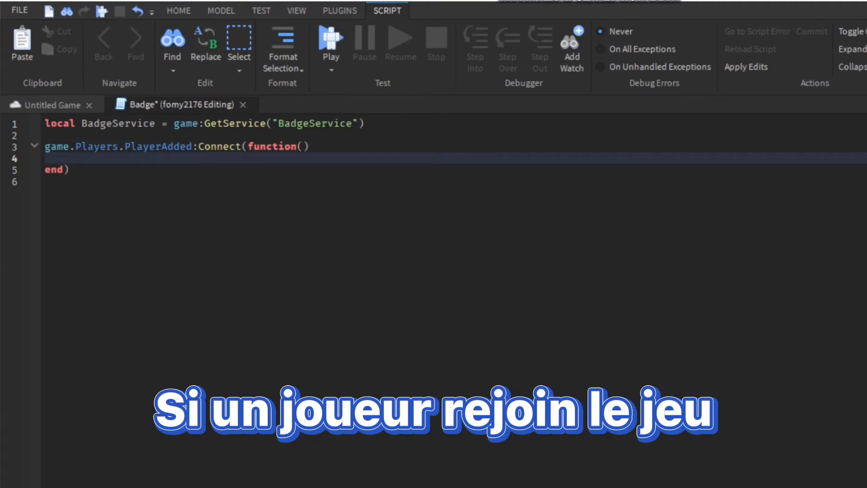
{"action": "type", "text": "BadgeService"}
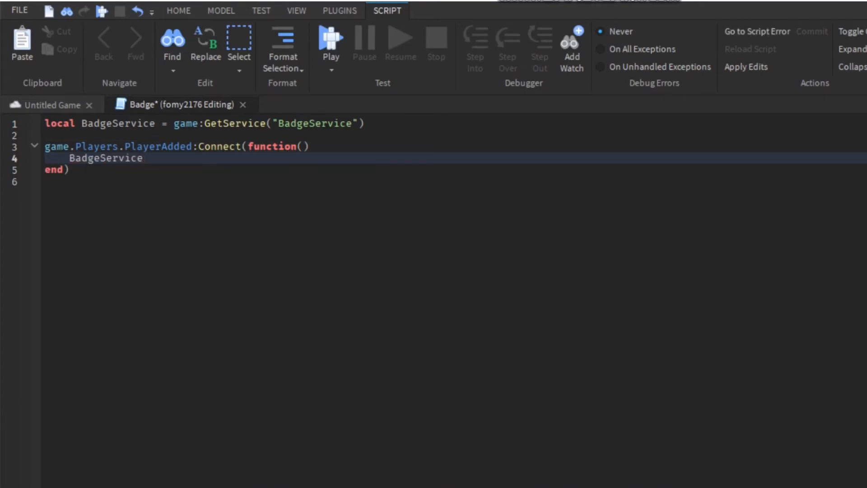
{"action": "type", "text": ":AwardBadge("}
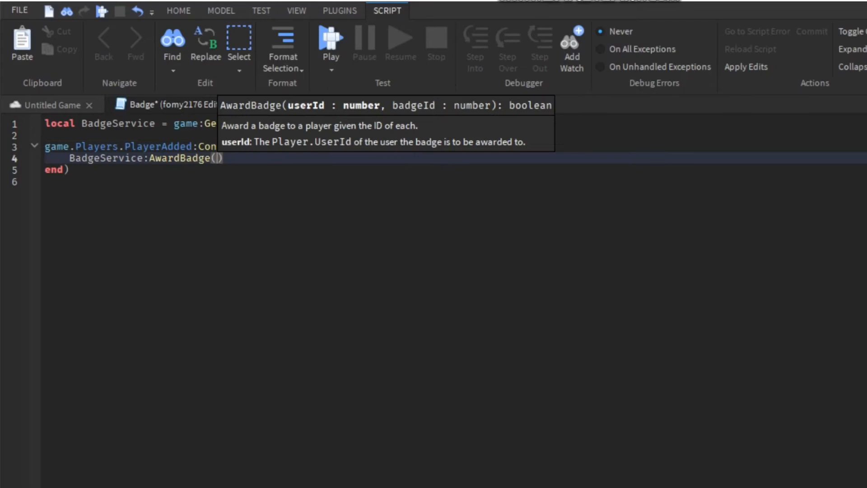
{"action": "type", "text": "player"}
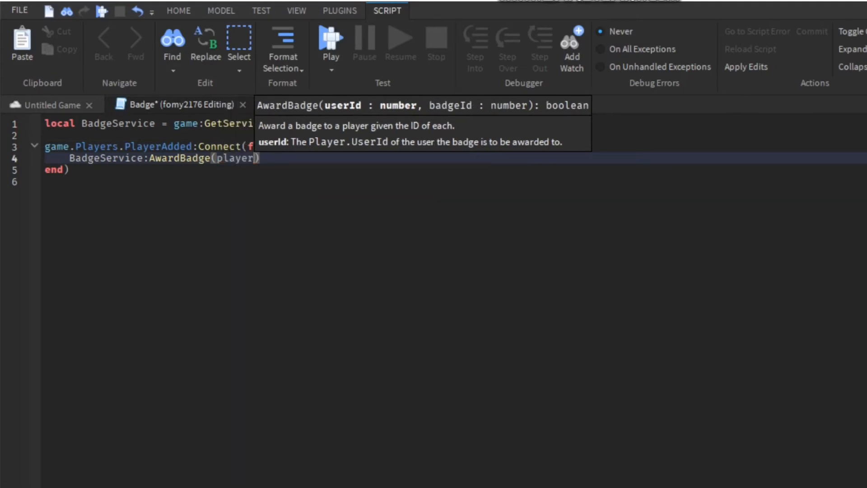
{"action": "type", "text": ".UserId,"}
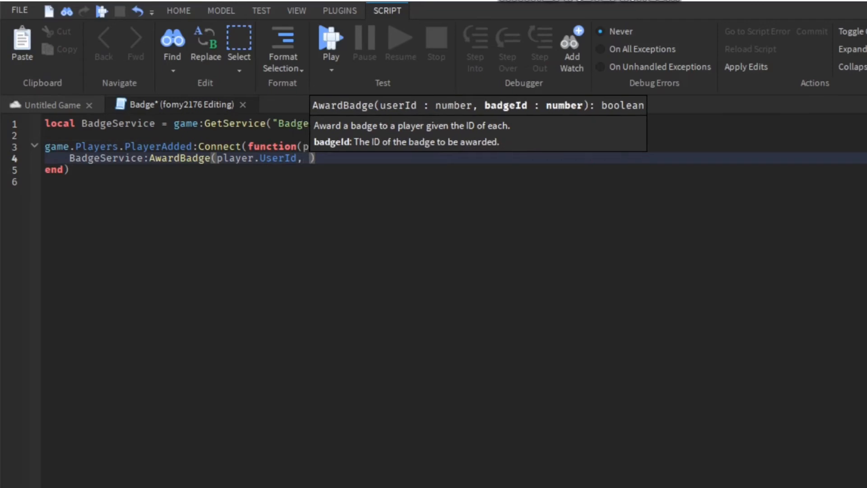
{"action": "type", "text": "2127268777"}
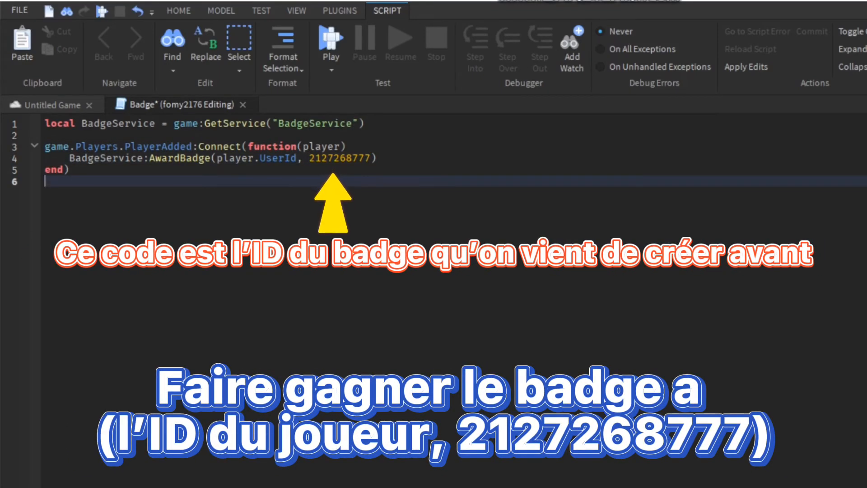
{"action": "left_click", "coordinate": [331, 42]}
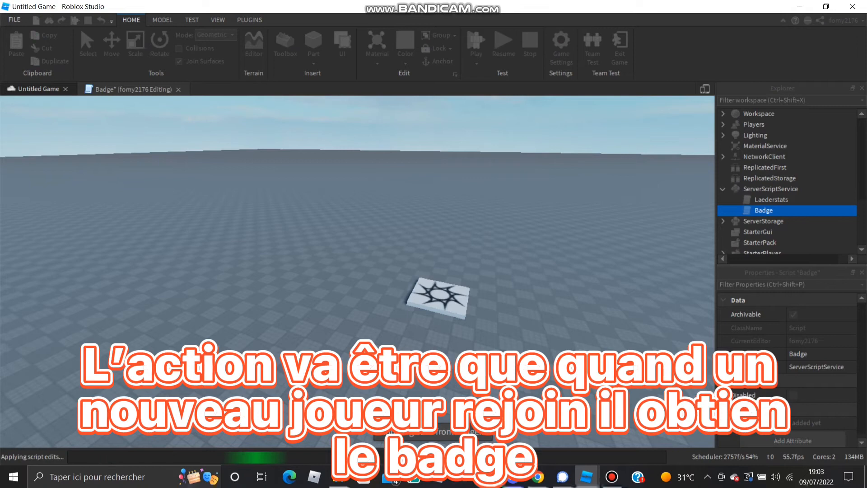
Step: Run and stop a playtest, then view the Custom PC Tycoon game's Badge script
{"action": "left_click", "coordinate": [474, 42]}
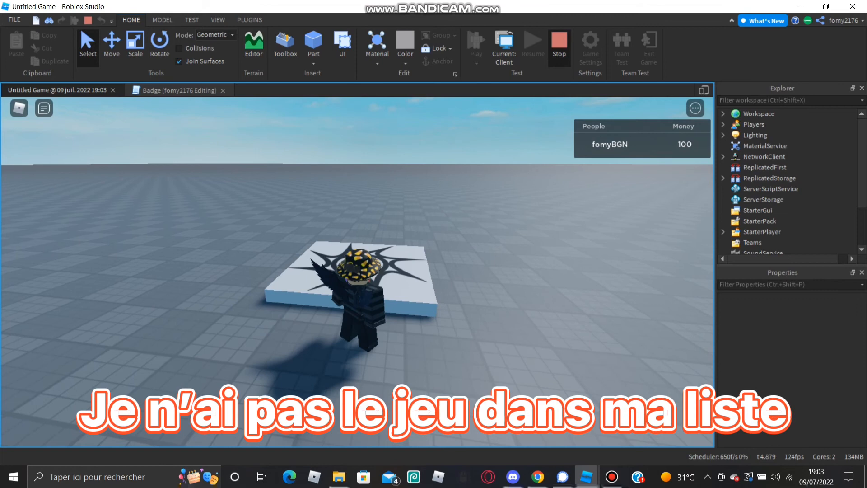
{"action": "left_click", "coordinate": [178, 90]}
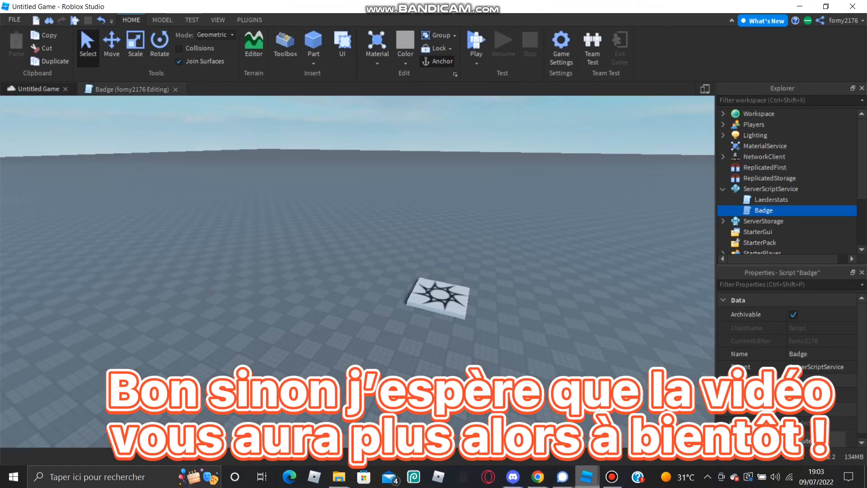
{"action": "double_click", "coordinate": [762, 210]}
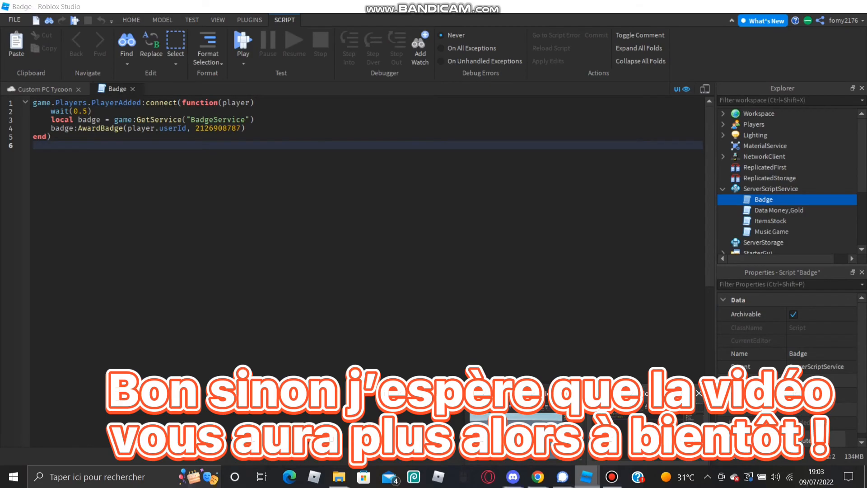